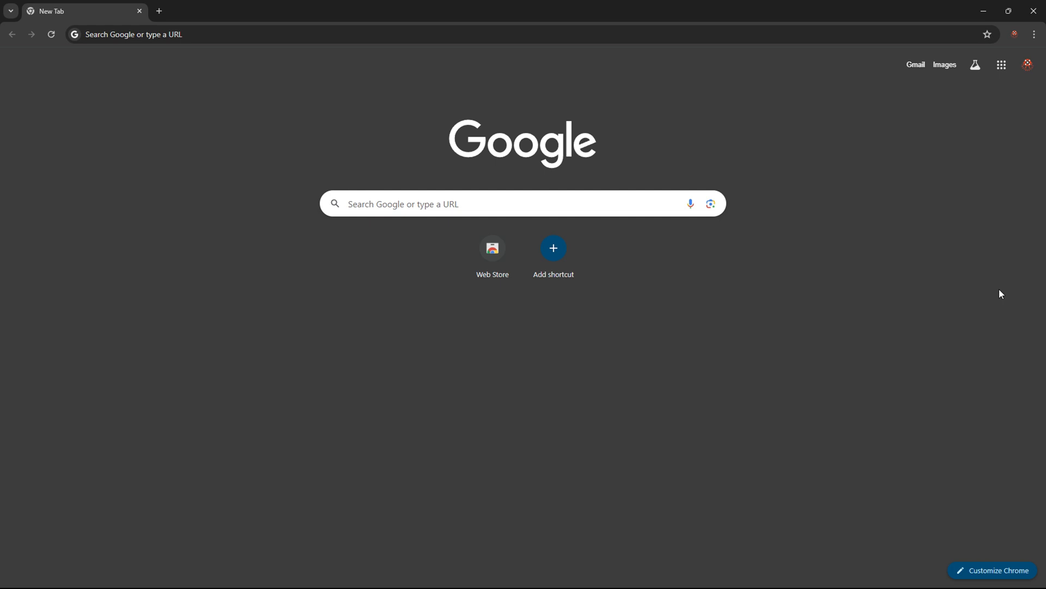
- Search Google for 'google fonts' from the Chrome new tab address bar
left_click(267, 34)
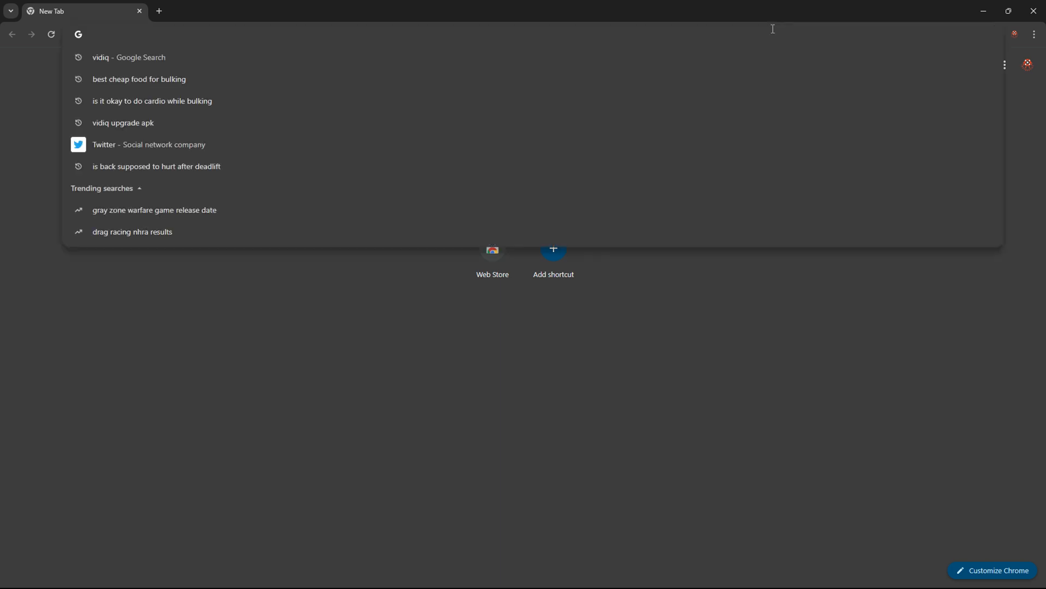
type("go")
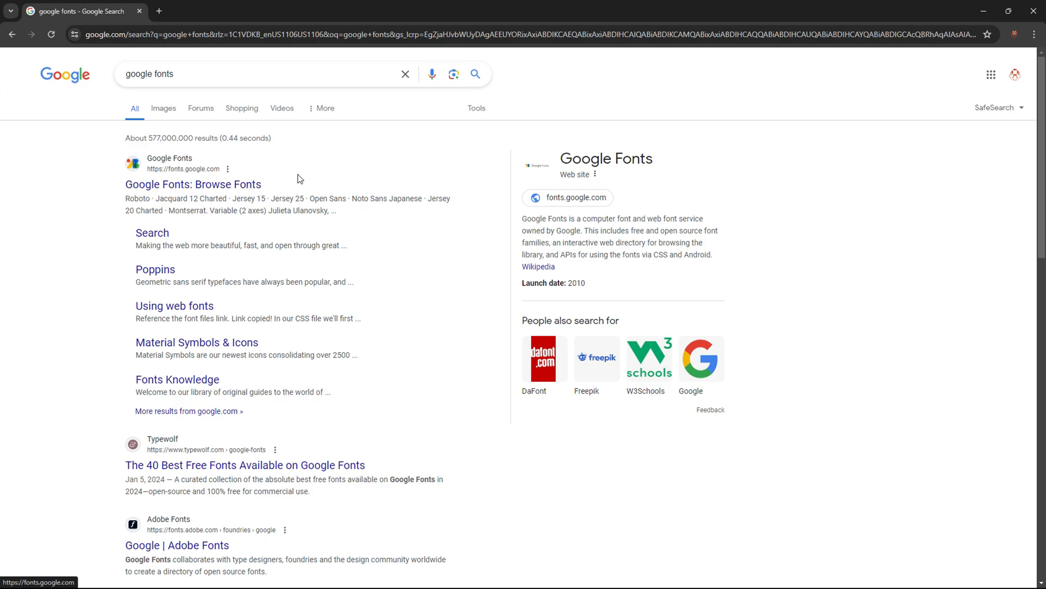
- On the Google Fonts site, select Archivo Black and download the family as a zip
left_click(193, 184)
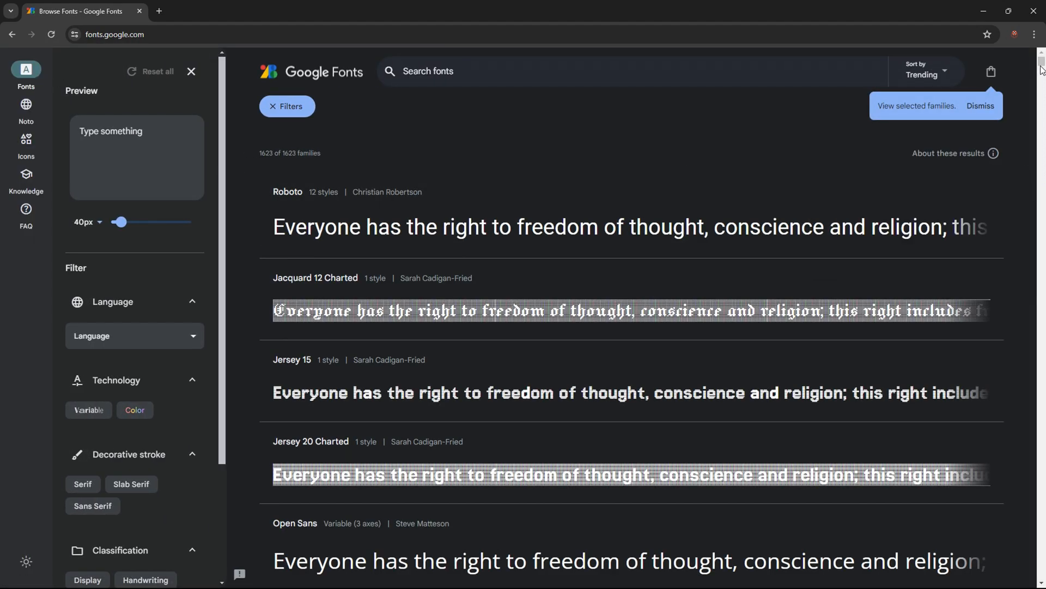
scroll("down", 3)
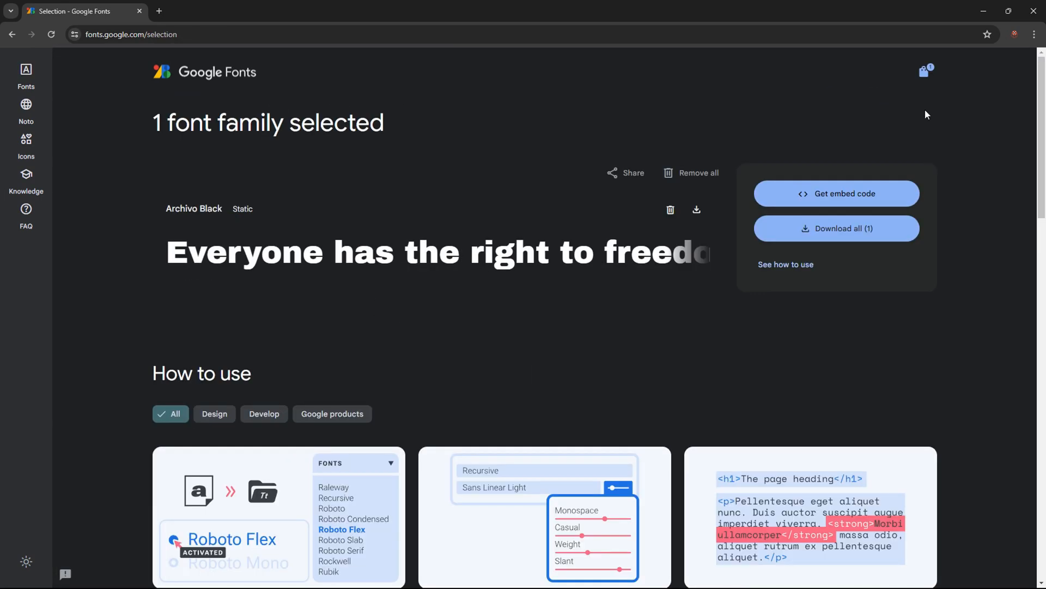
left_click(836, 228)
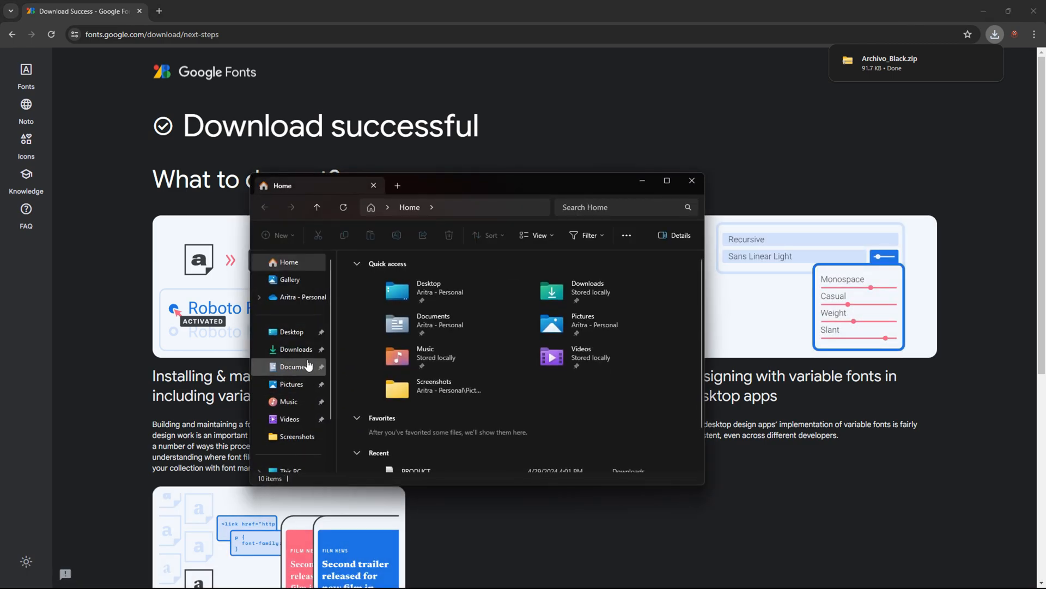
- Extract Archivo_Black.zip in Downloads, minimize Explorer and head to canva in the browser
left_click(295, 349)
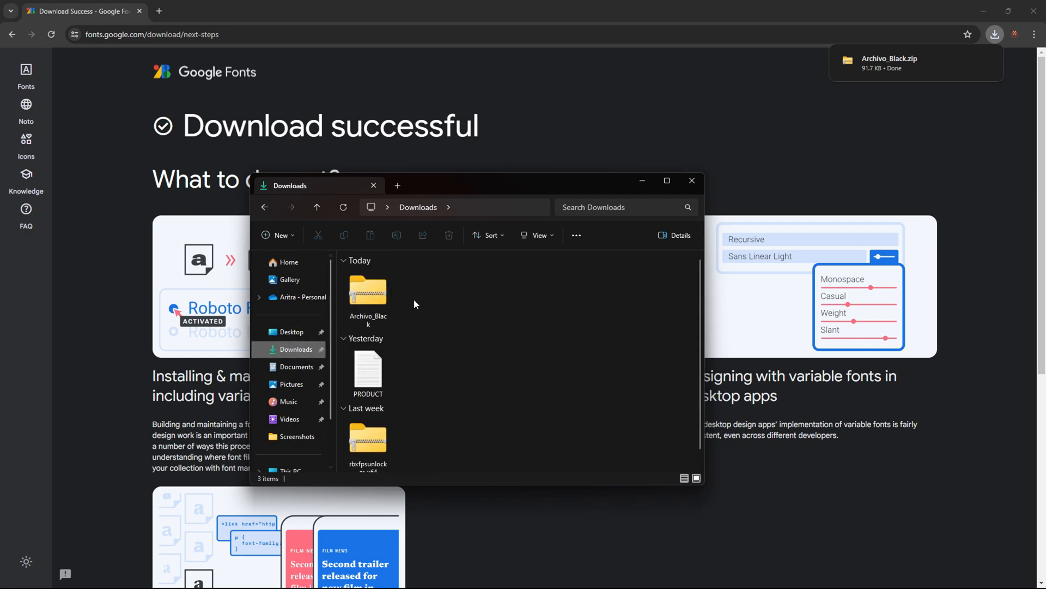
mouse_move(368, 290)
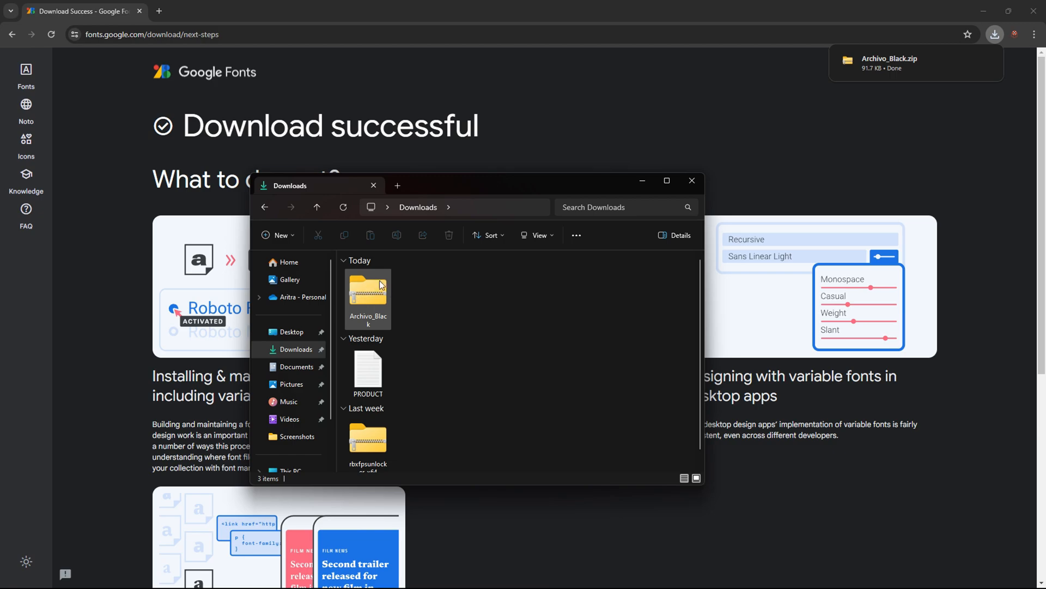
mouse_move(375, 302)
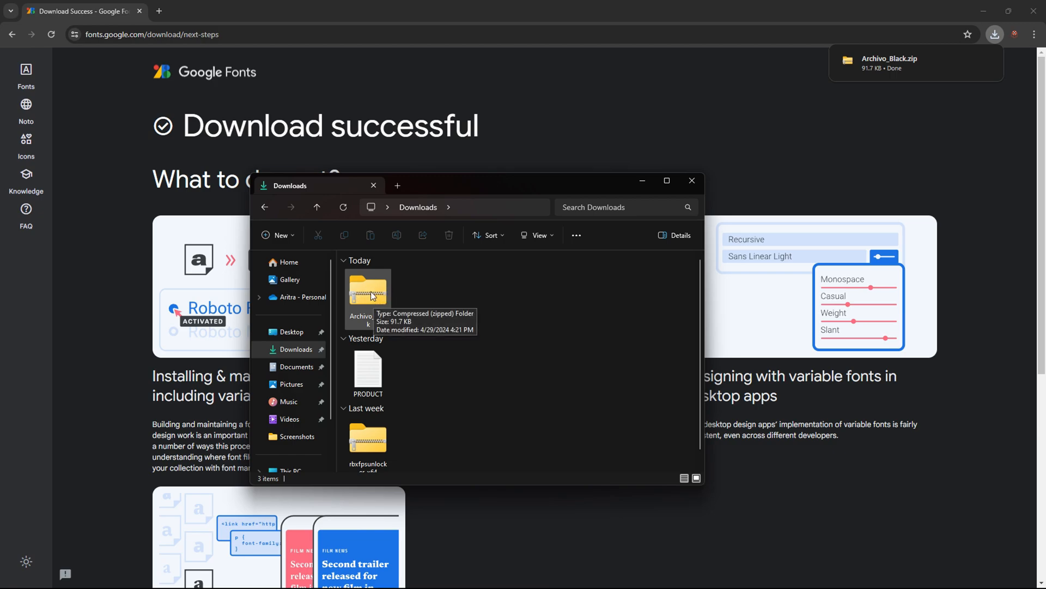
right_click(367, 293)
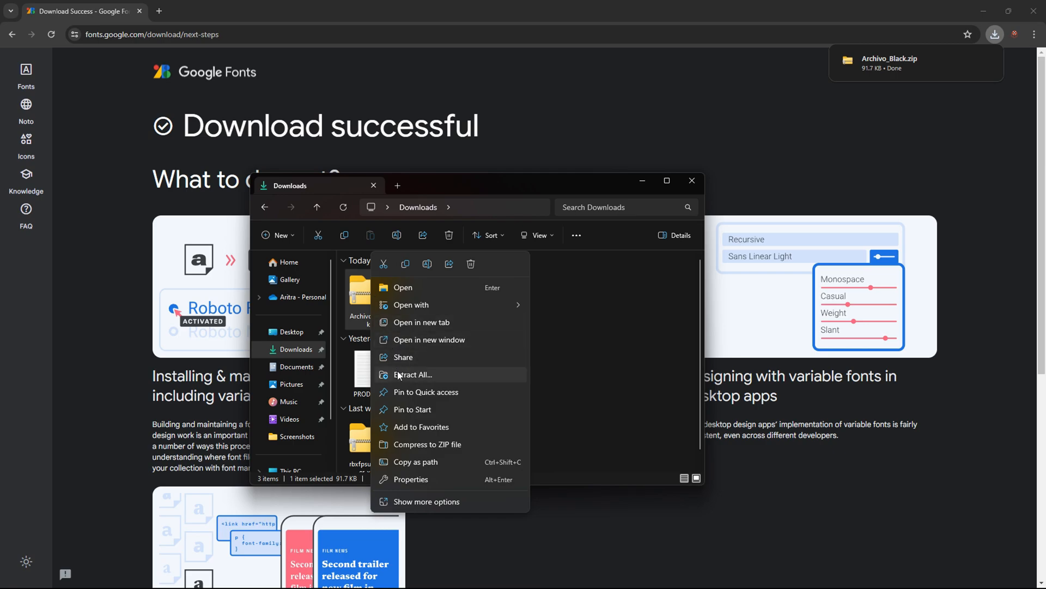
left_click(413, 374)
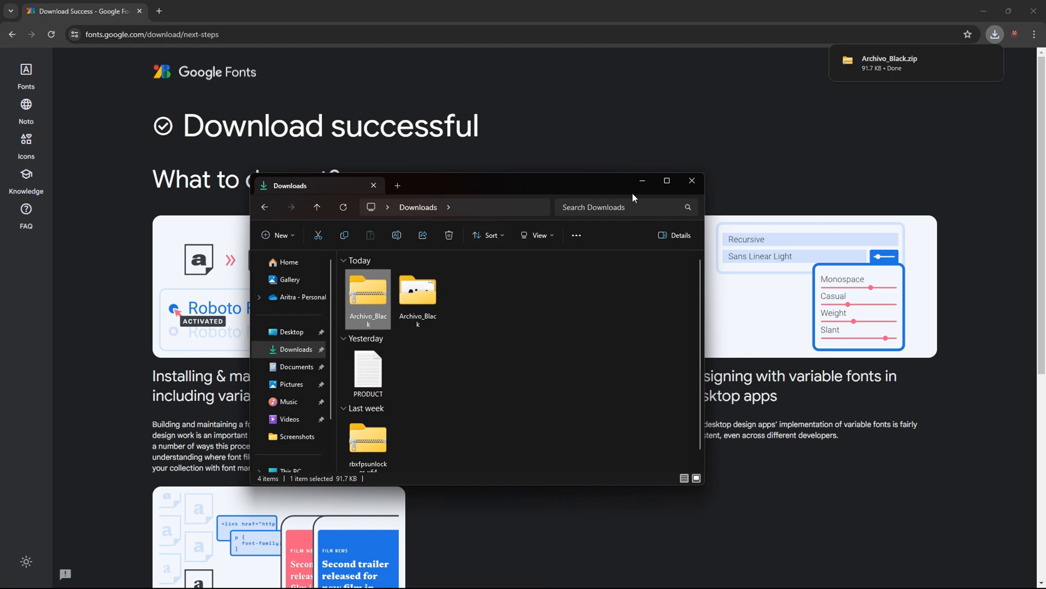
left_click(692, 181)
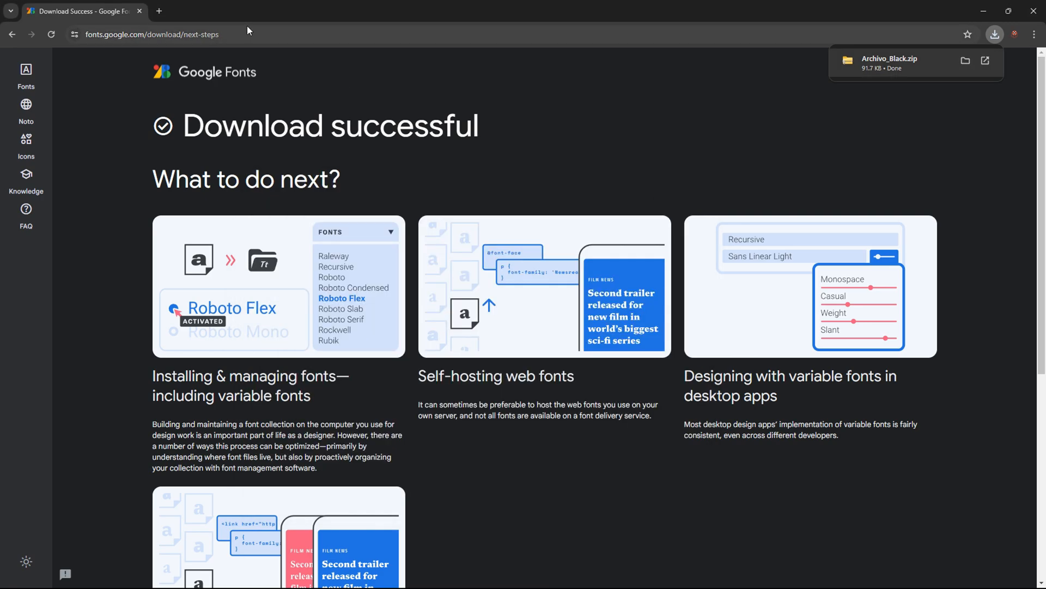
type("canva.com")
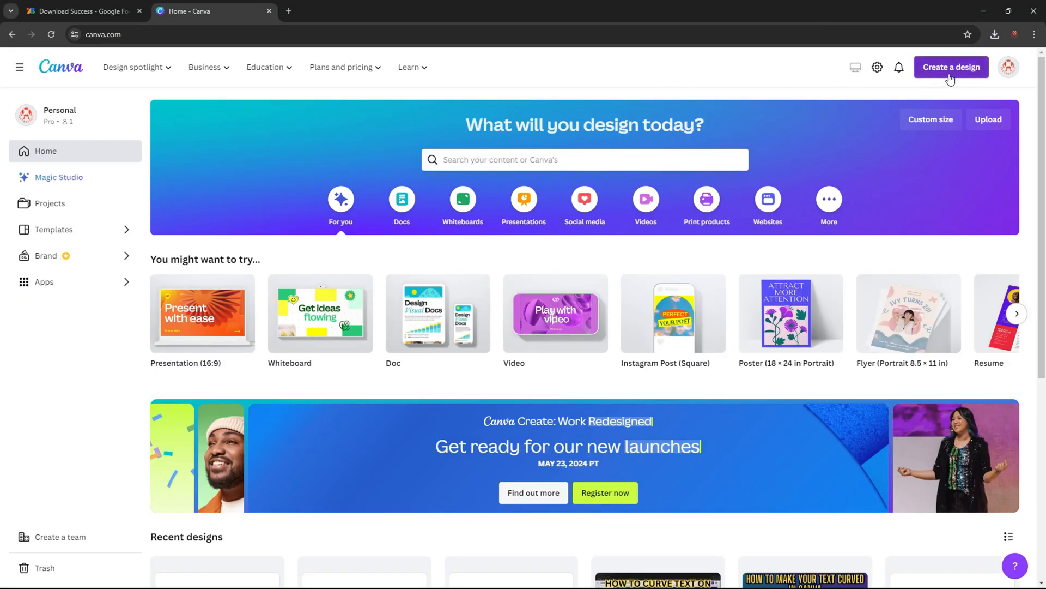
- Create a new blank Presentation (16:9) design from Canva's Create a design menu
left_click(929, 119)
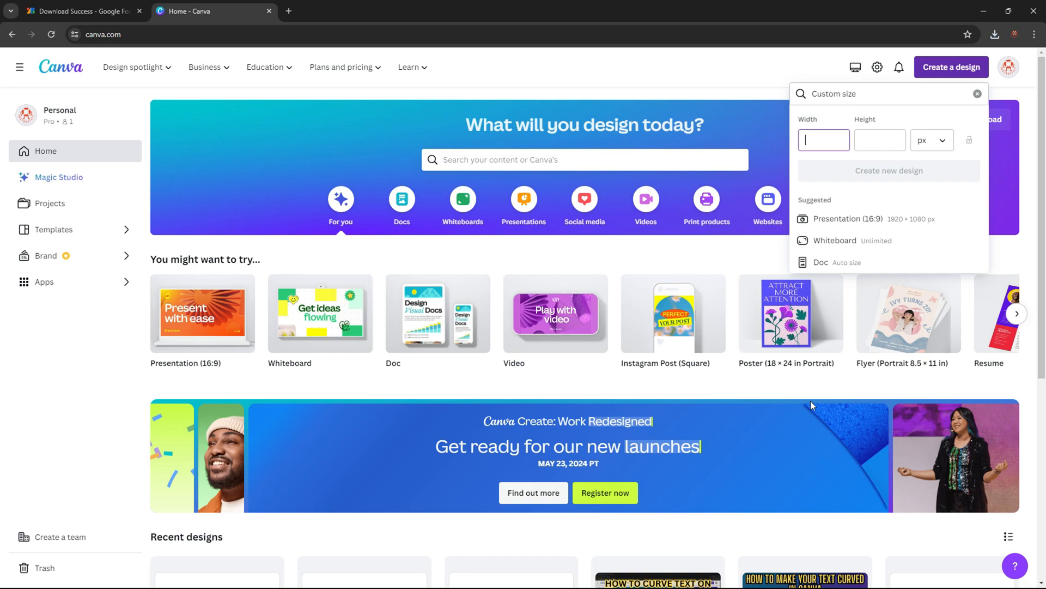
left_click(849, 219)
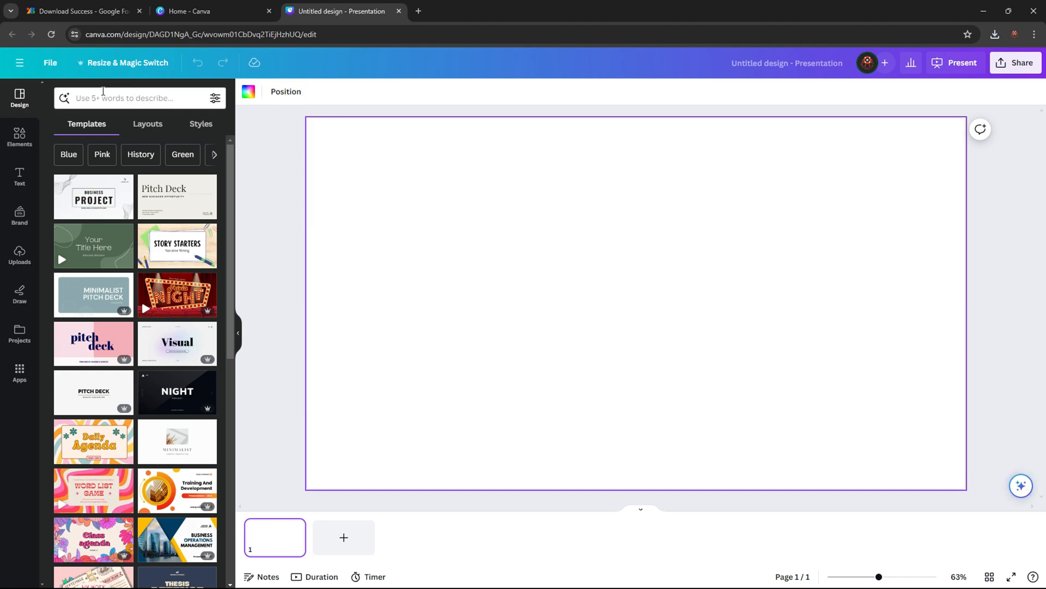
left_click(20, 177)
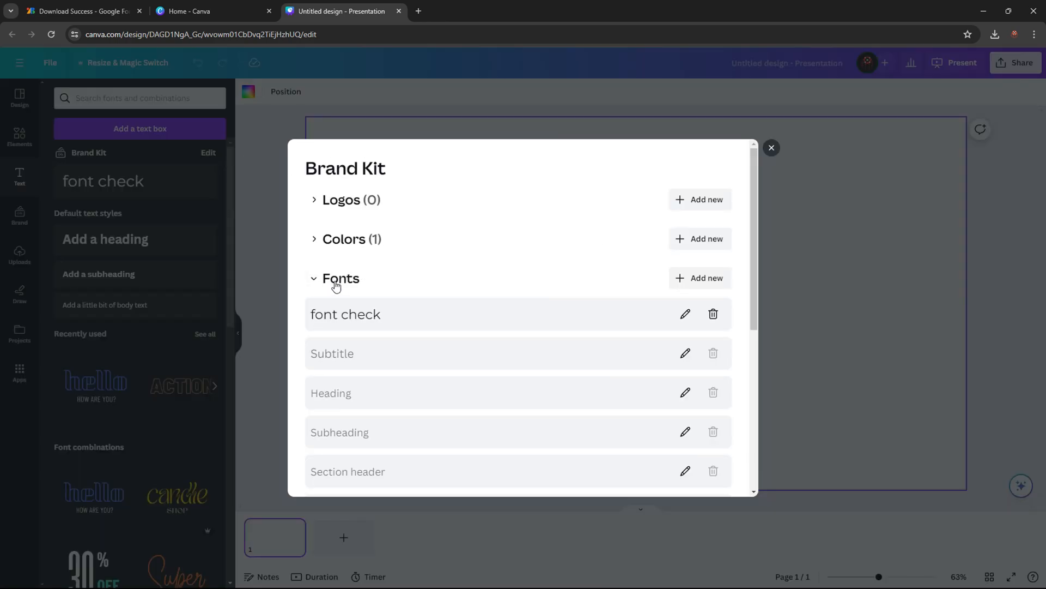
- Choose Add new > upload a custom font to bring up the file picker
left_click(699, 278)
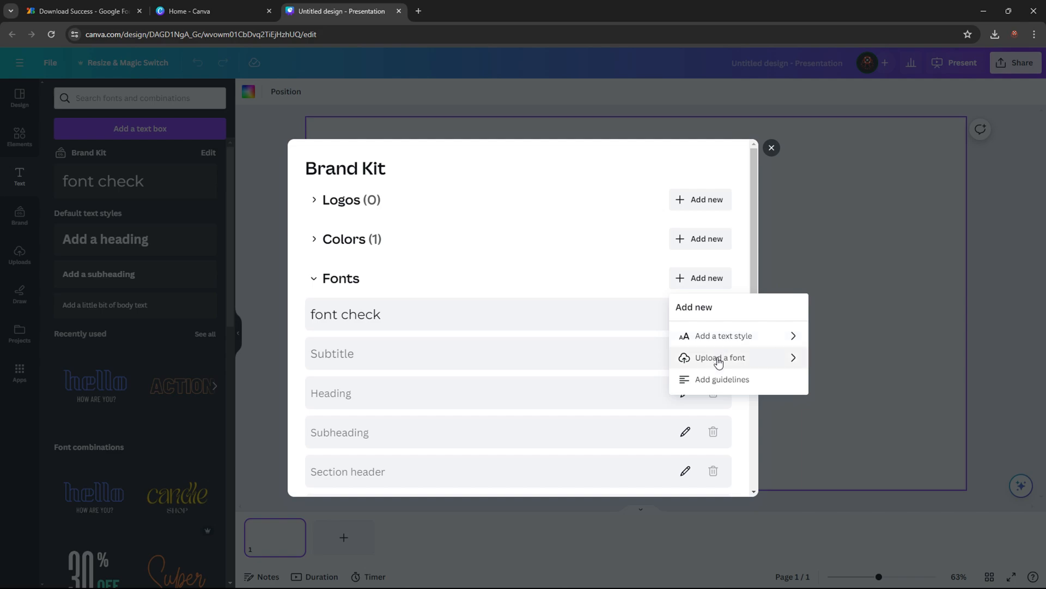
left_click(721, 357)
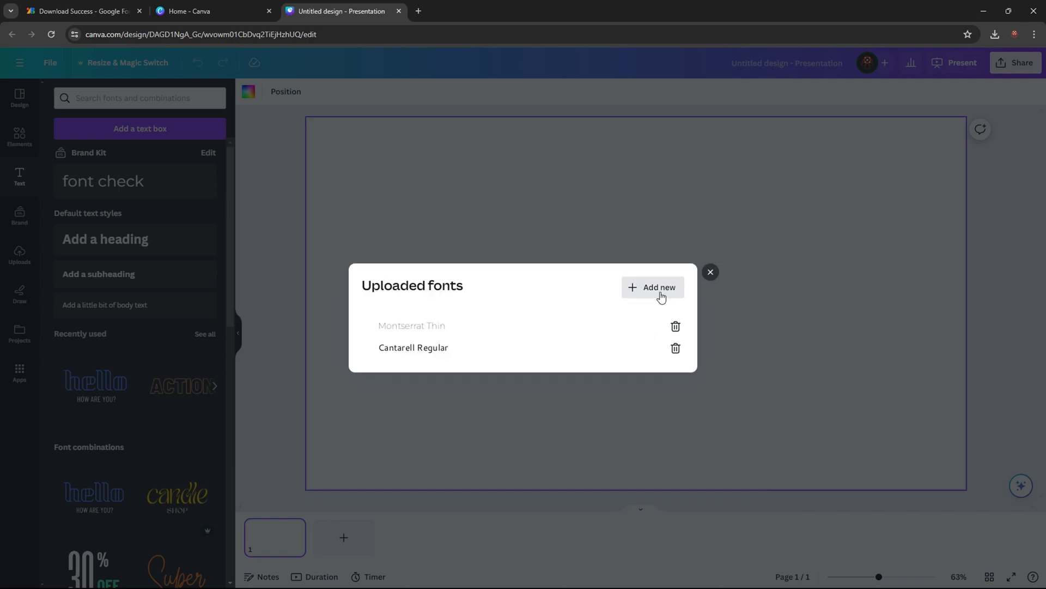
left_click(652, 287)
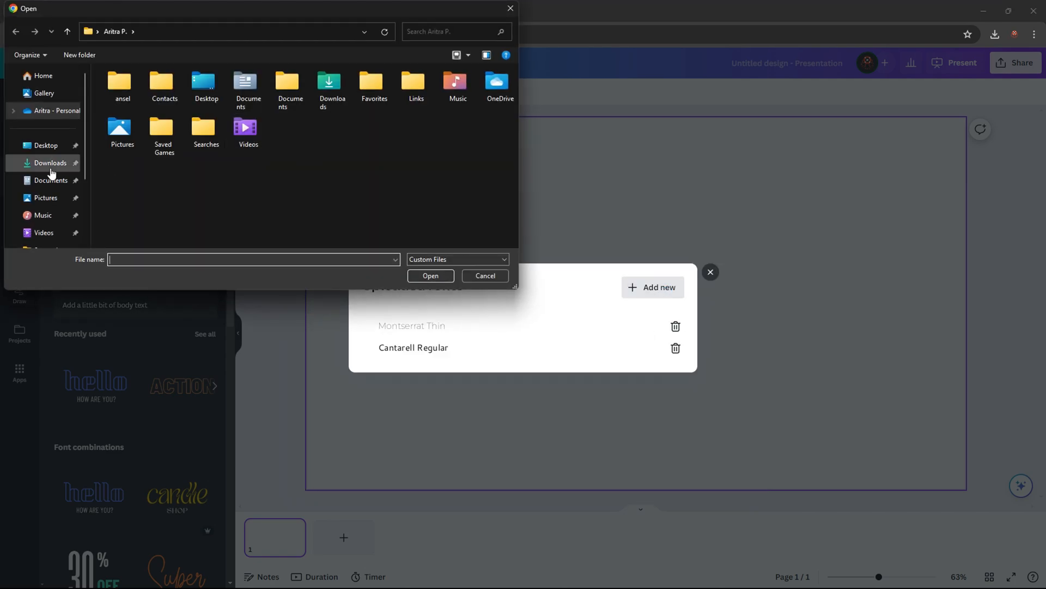
- Navigate the picker into the Archivo_Black folder in Downloads
left_click(50, 165)
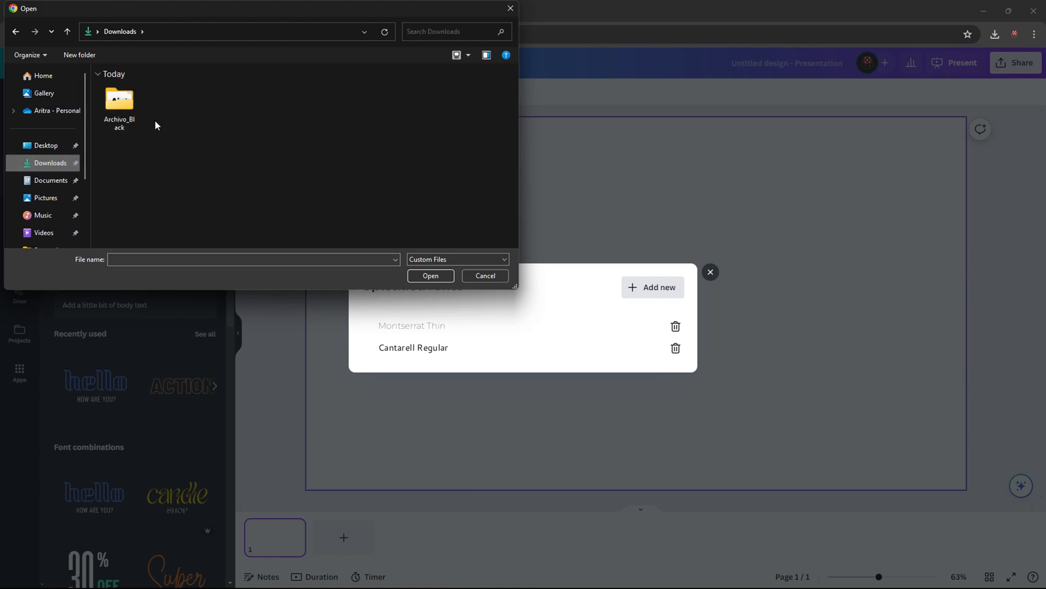
left_click(119, 100)
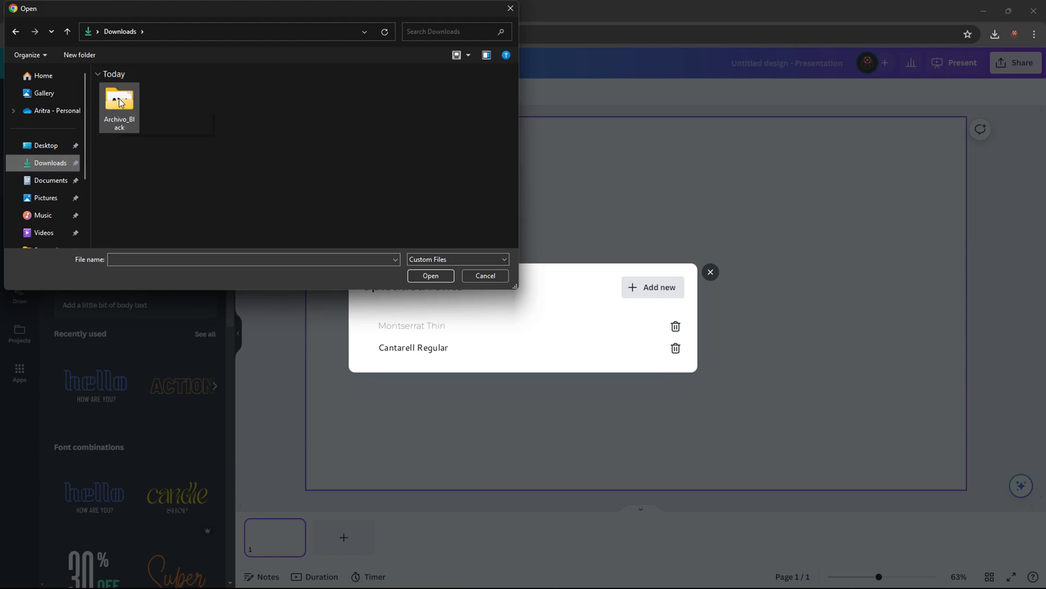
double_click(119, 100)
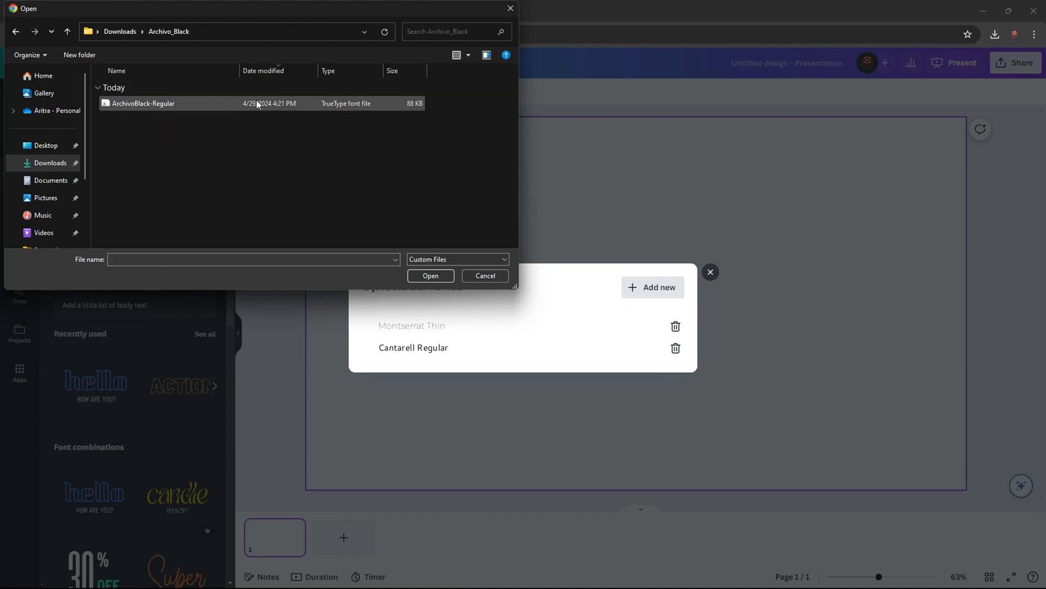
- Upload ArchivoBlack-Regular.ttf via 'Yes, upload away!' and close the font and Brand Kit dialogs
left_click(429, 274)
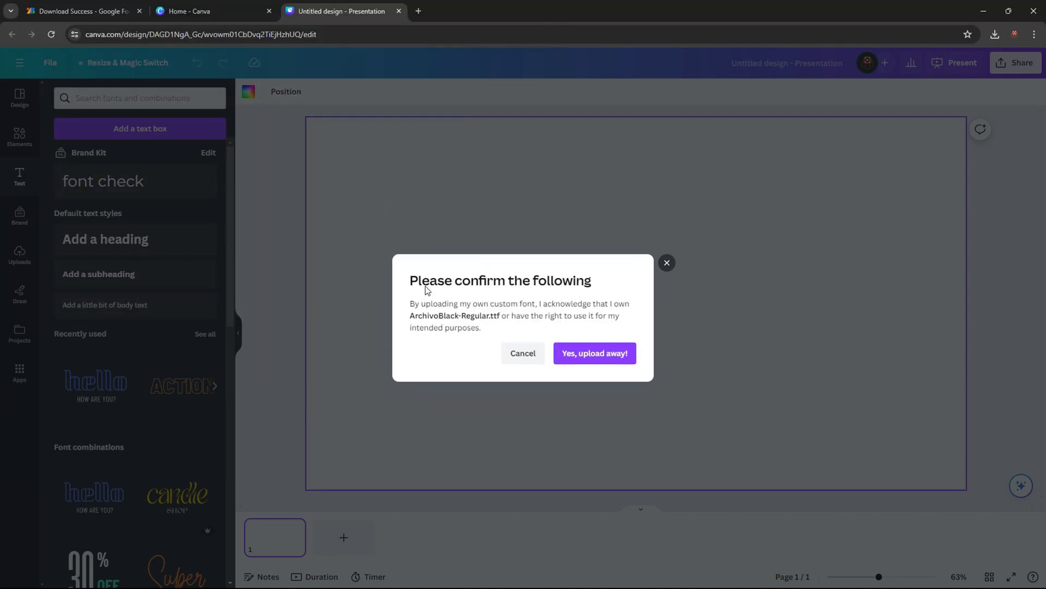
mouse_move(593, 353)
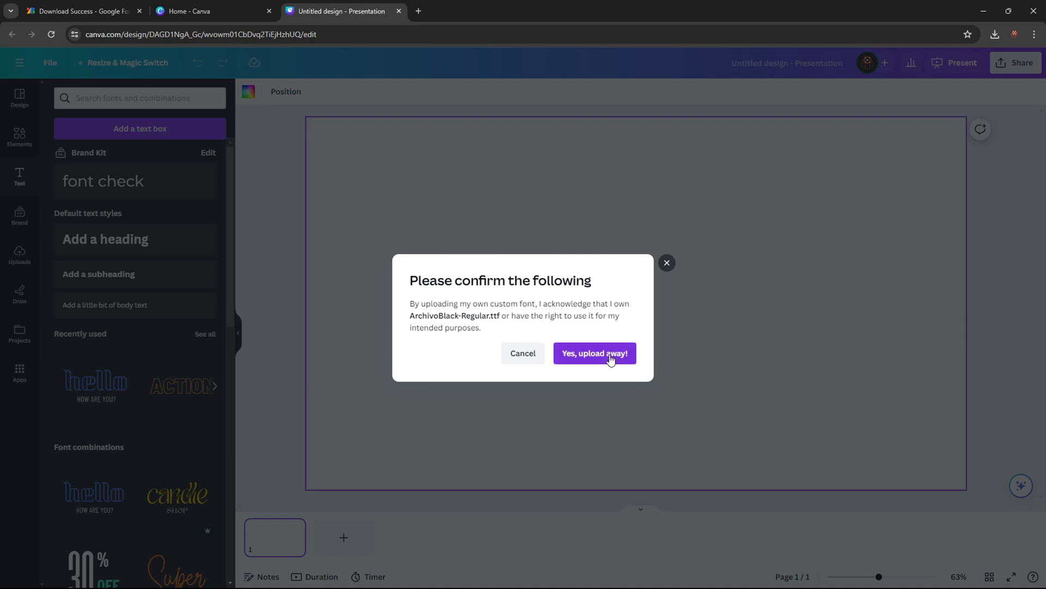
left_click(593, 353)
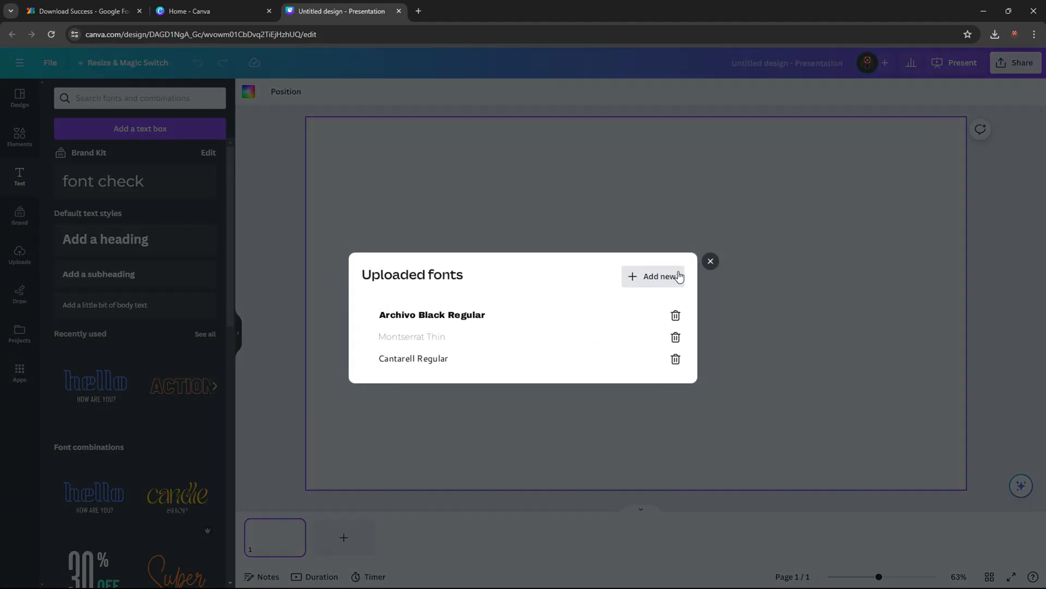
left_click(709, 260)
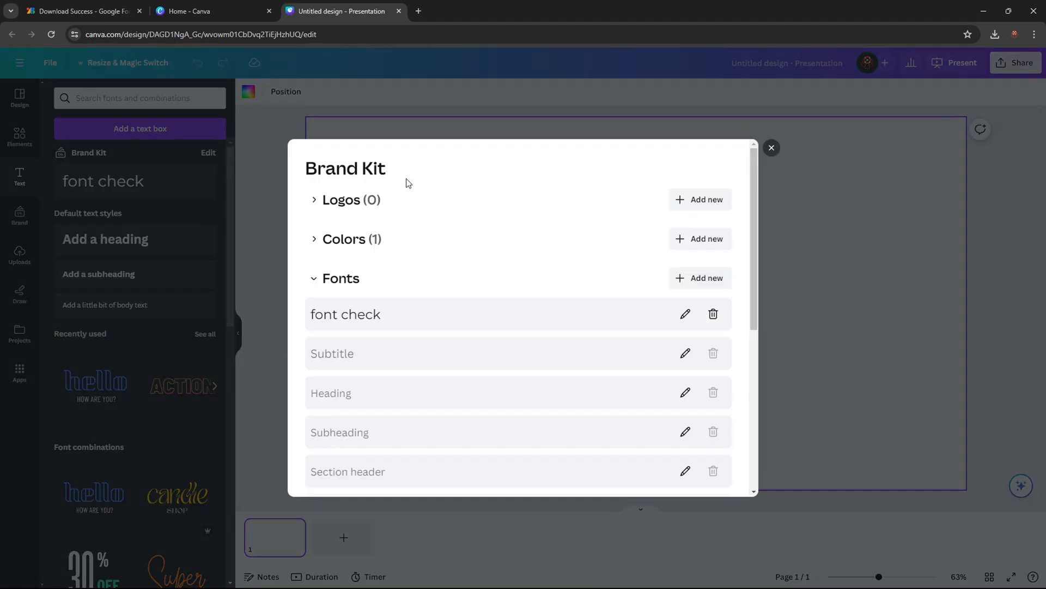
left_click(771, 147)
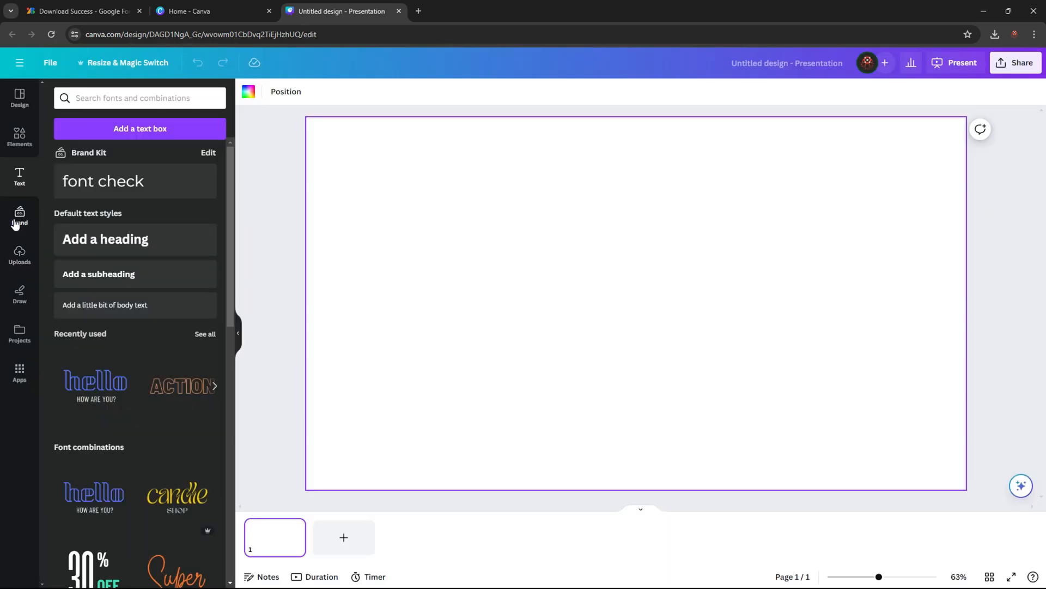
- From Brand > Fonts Edit, start editing the 'font check' title style
left_click(20, 216)
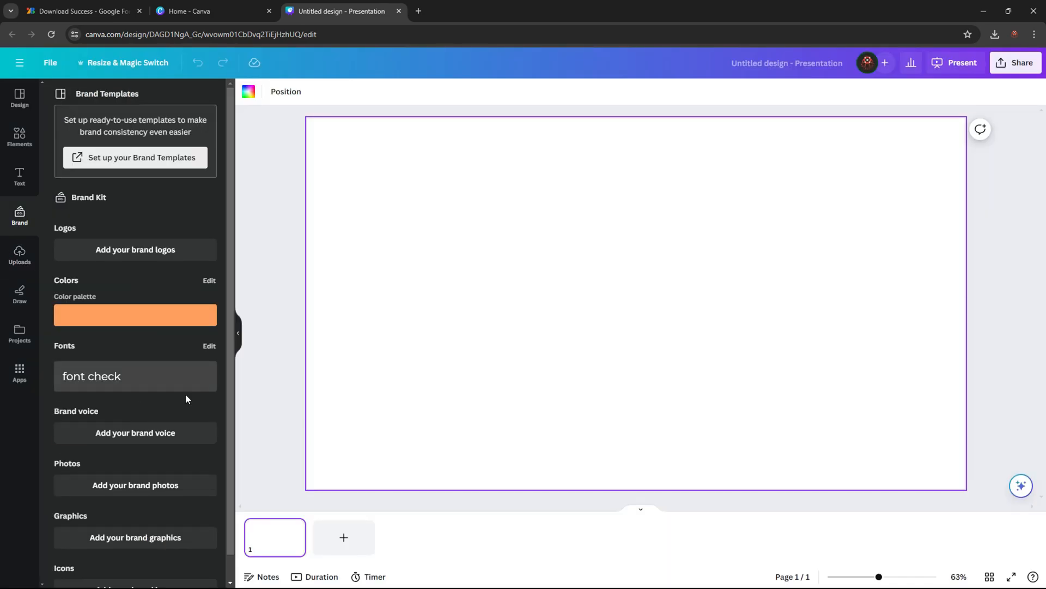
left_click(210, 346)
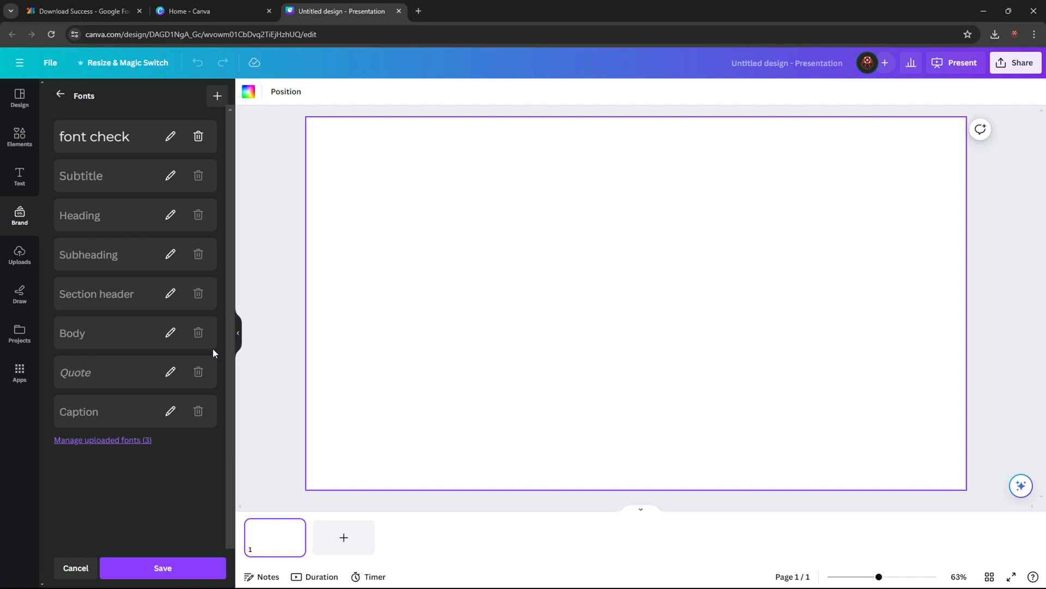
mouse_move(171, 136)
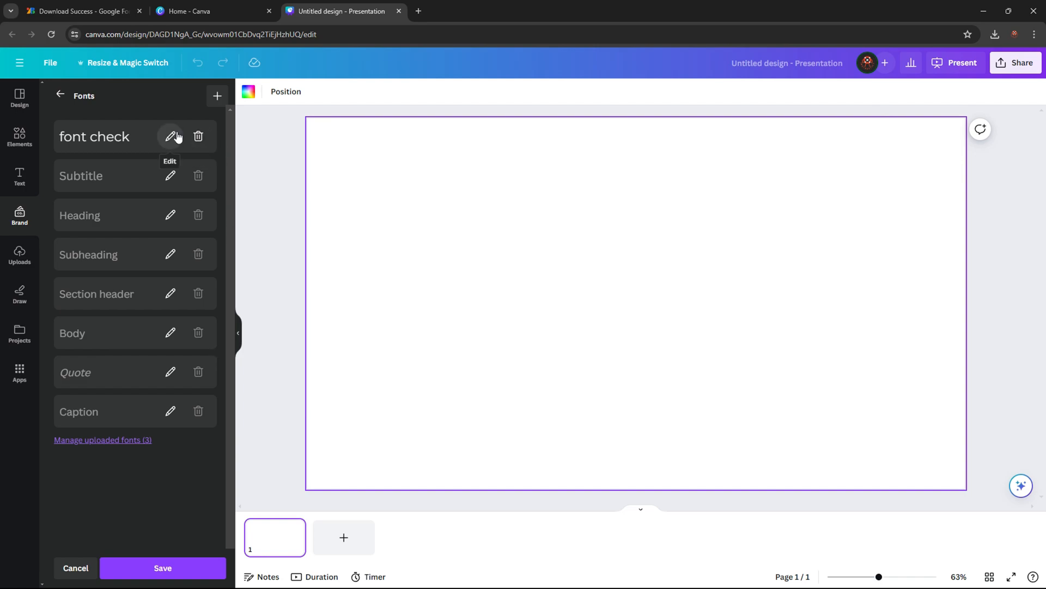
left_click(171, 137)
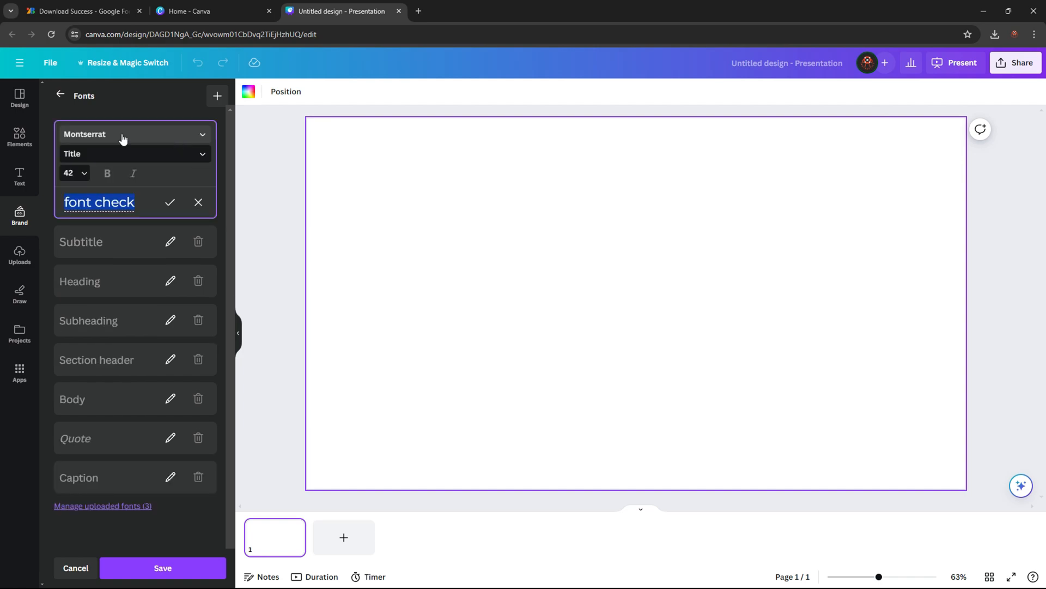
- Set the title style's font to Archivo Black Regular and save the brand fonts
left_click(133, 134)
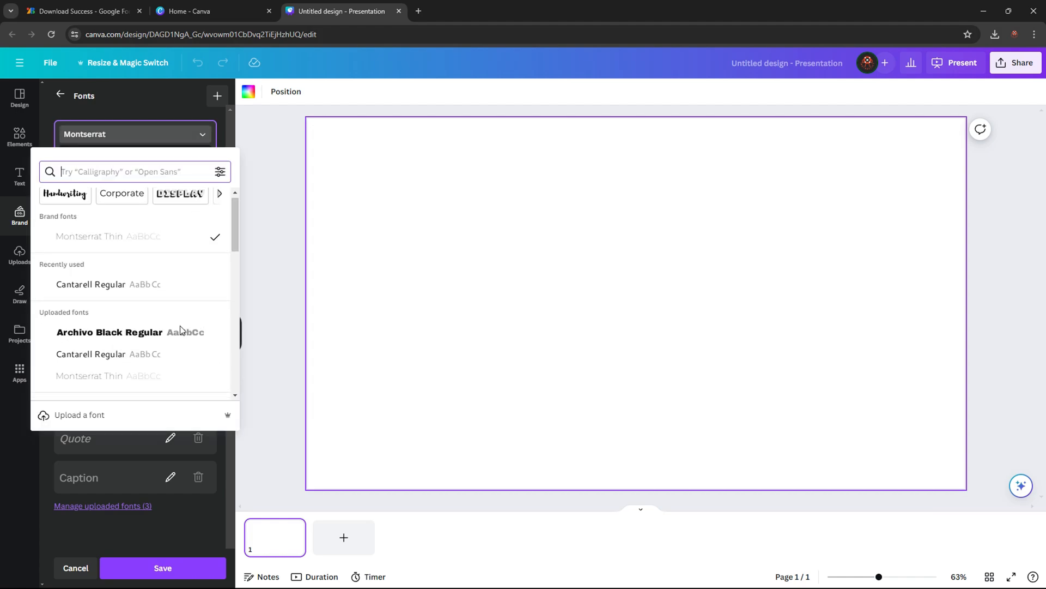
scroll("down", 3)
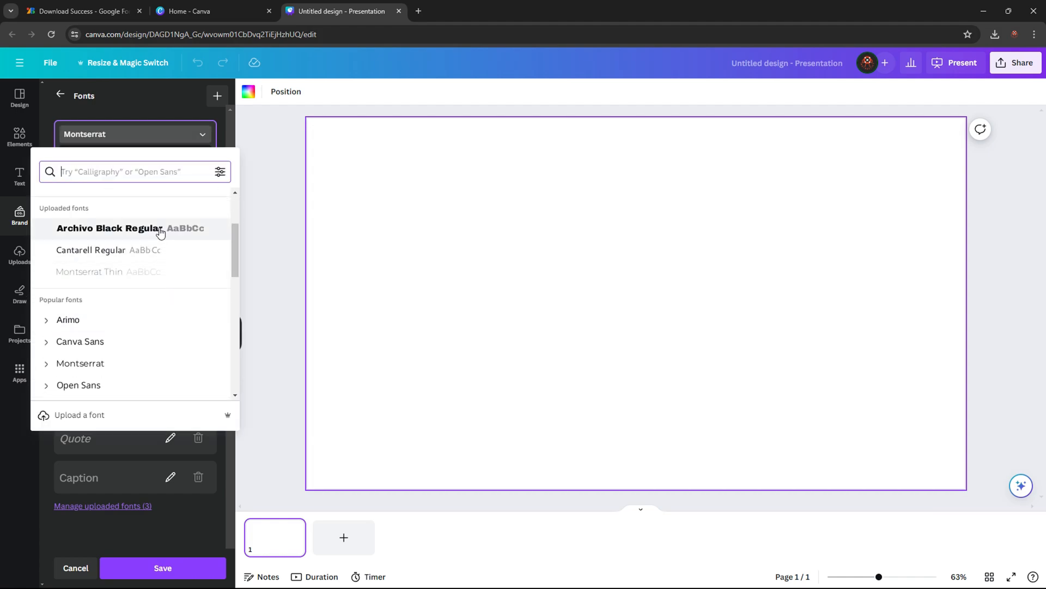
left_click(109, 227)
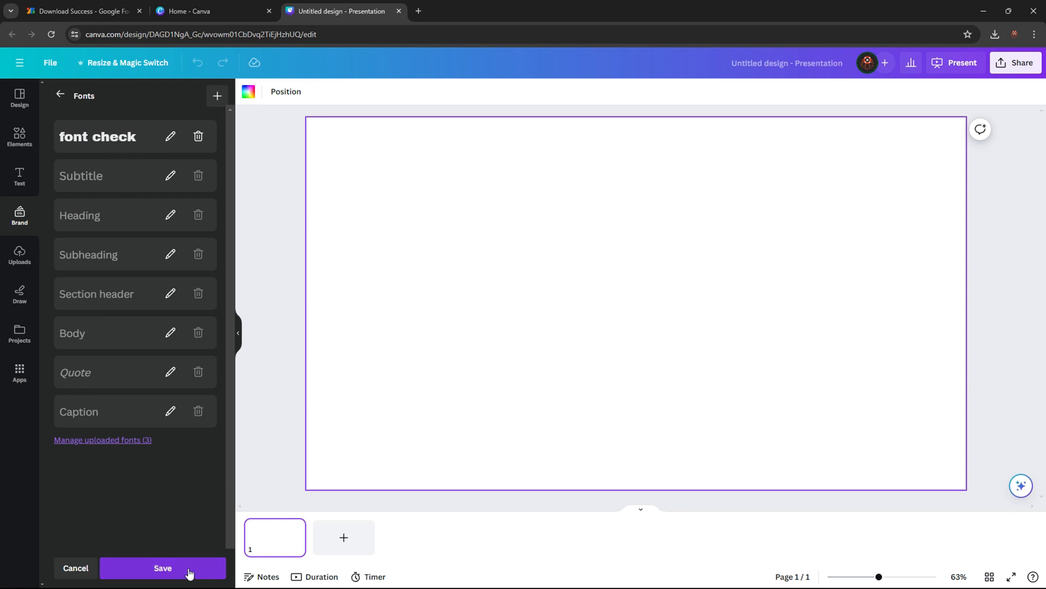
left_click(162, 568)
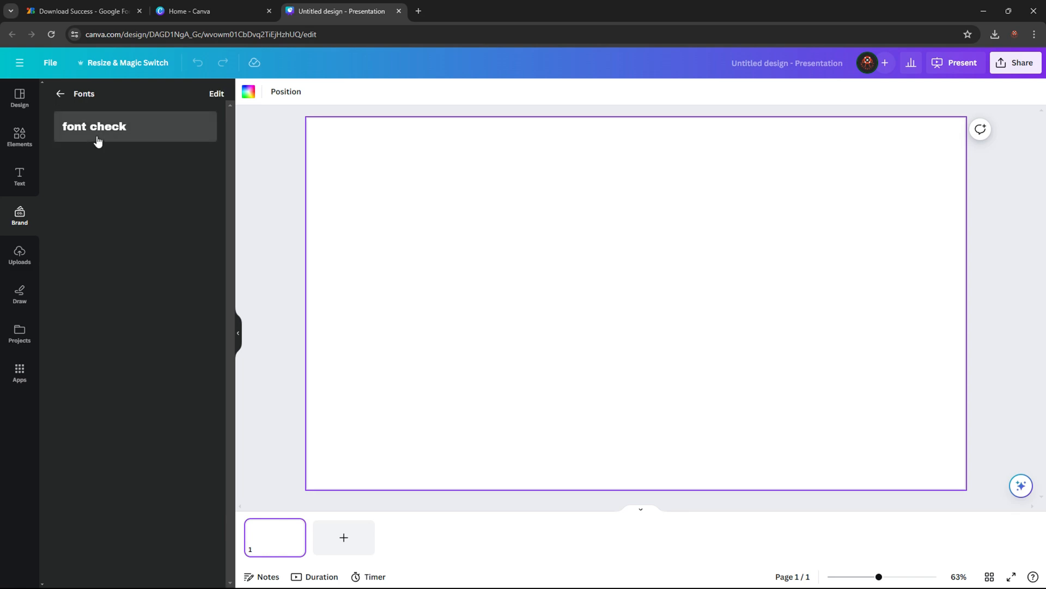